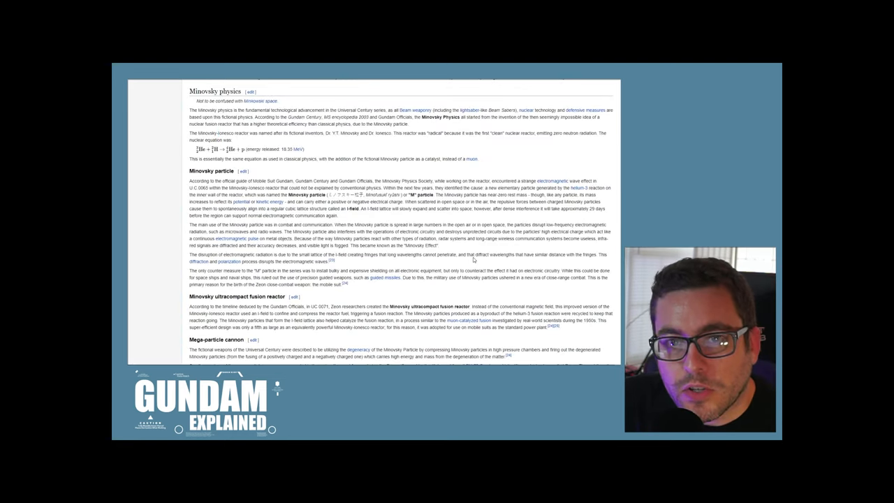
mouse_move(464, 263)
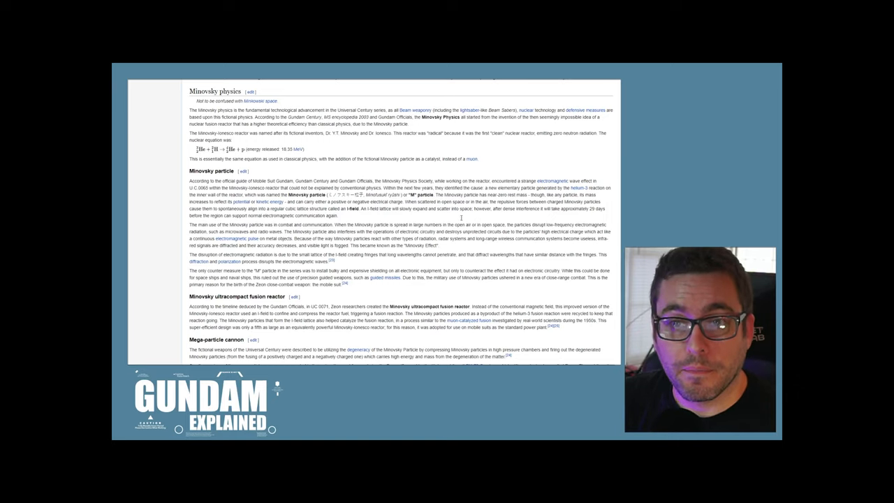
mouse_move(472, 159)
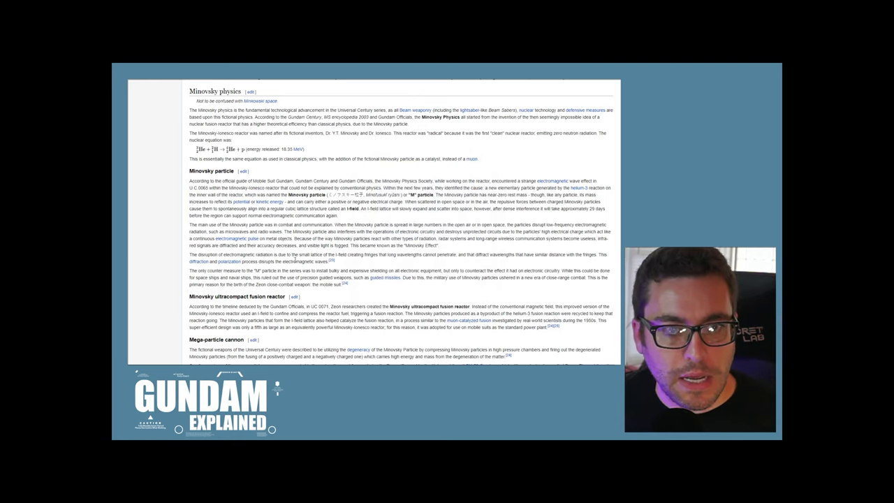
Scroll Trenov Y. Minovsky's Gundam Wiki page to the History Background and U.C. 0040–0045 sections.
scroll(down, 3)
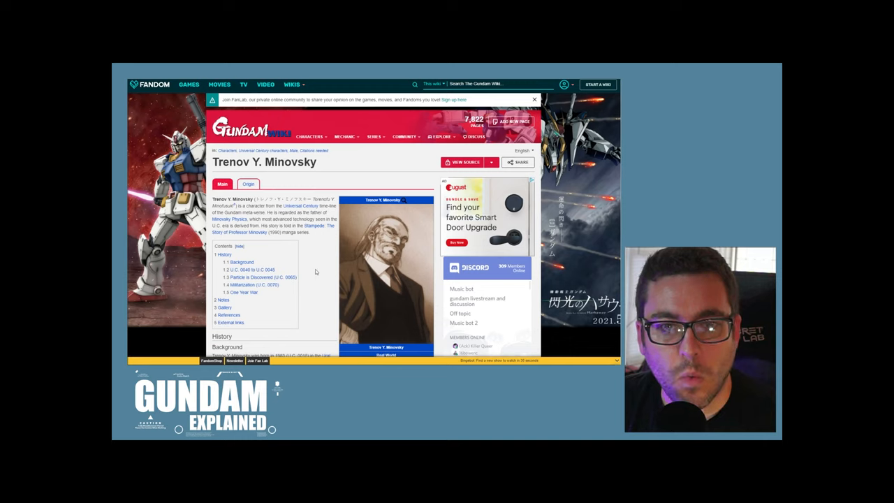
scroll(down, 3)
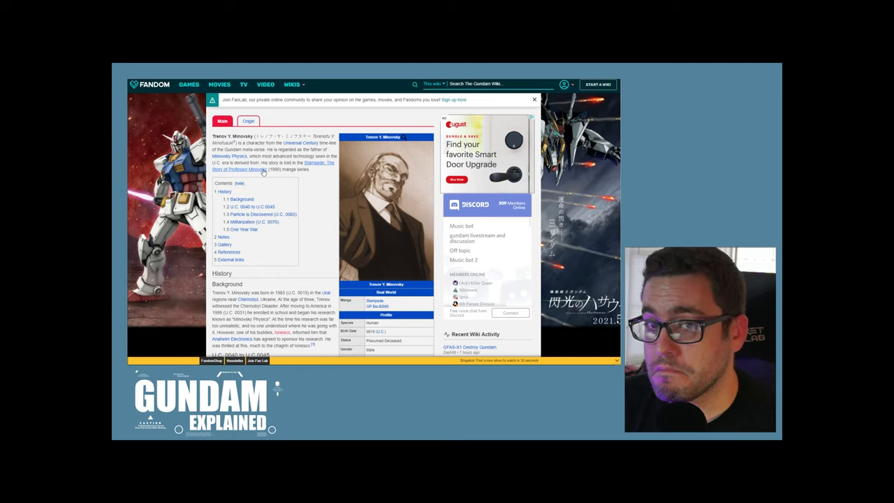
scroll(down, 3)
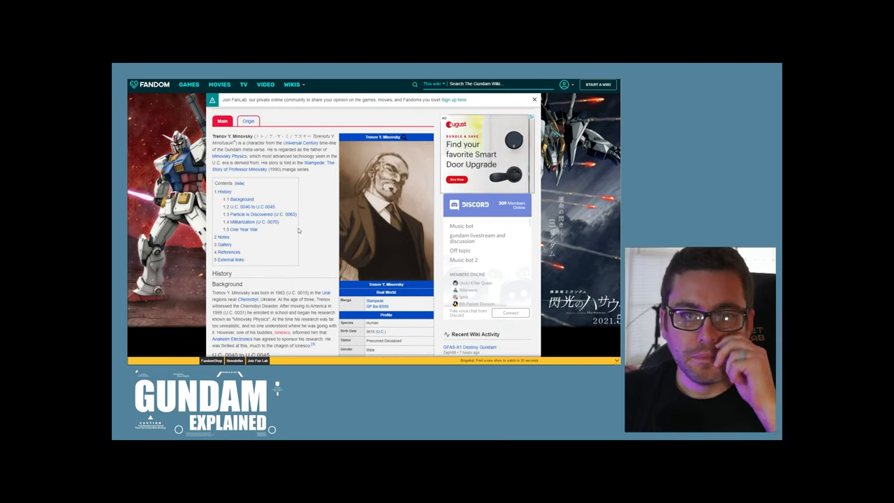
mouse_move(313, 260)
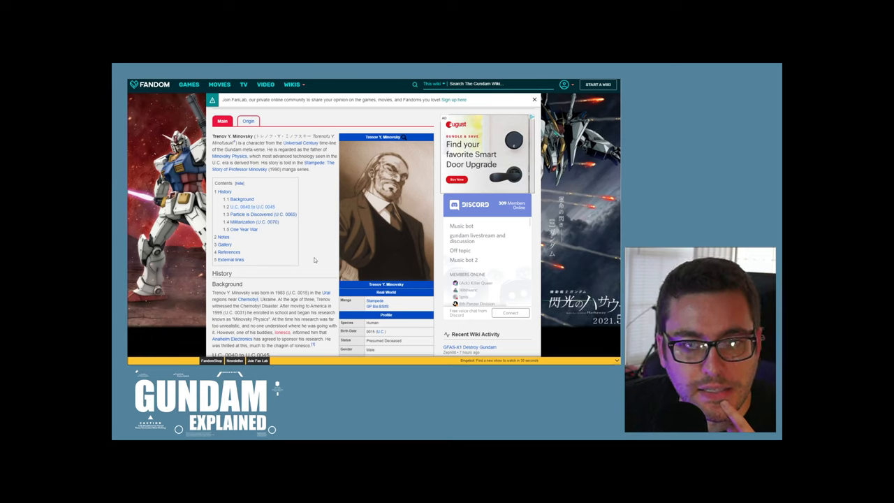
scroll(down, 3)
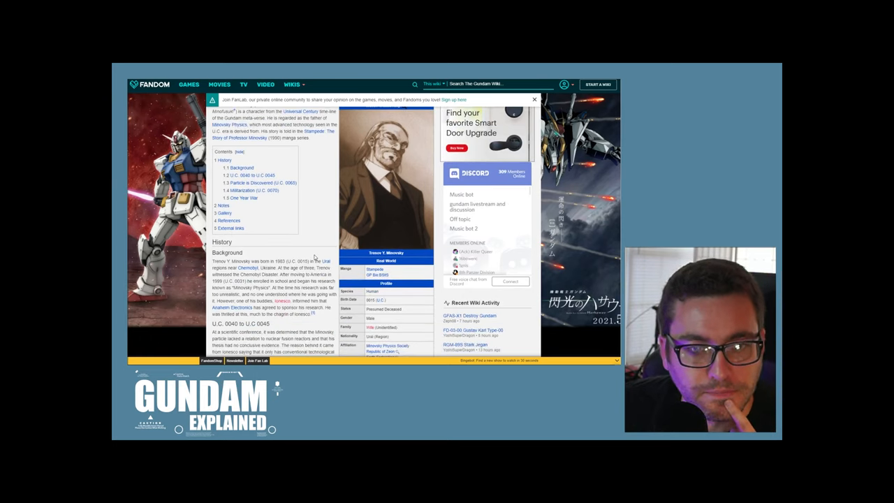
scroll(down, 3)
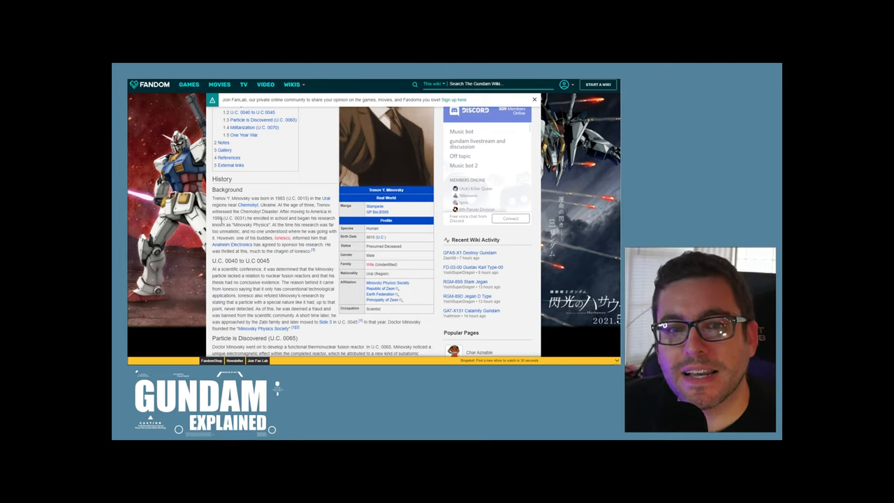
double_click(231, 218)
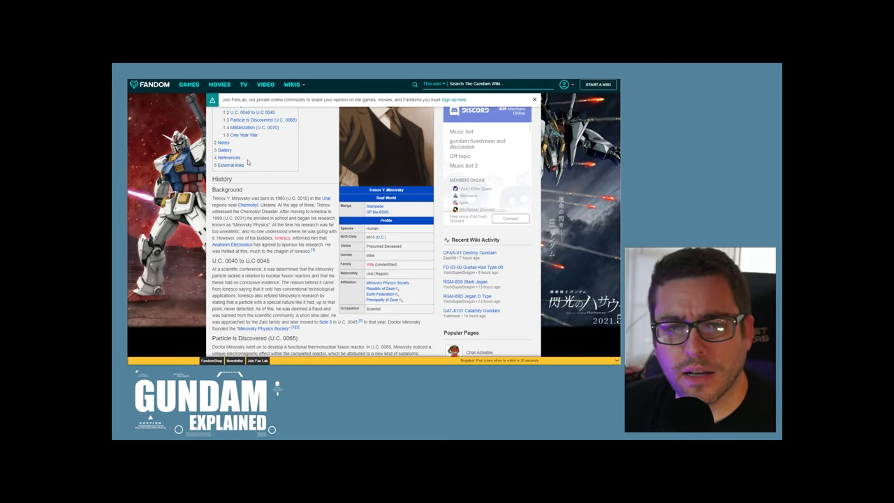
scroll(down, 3)
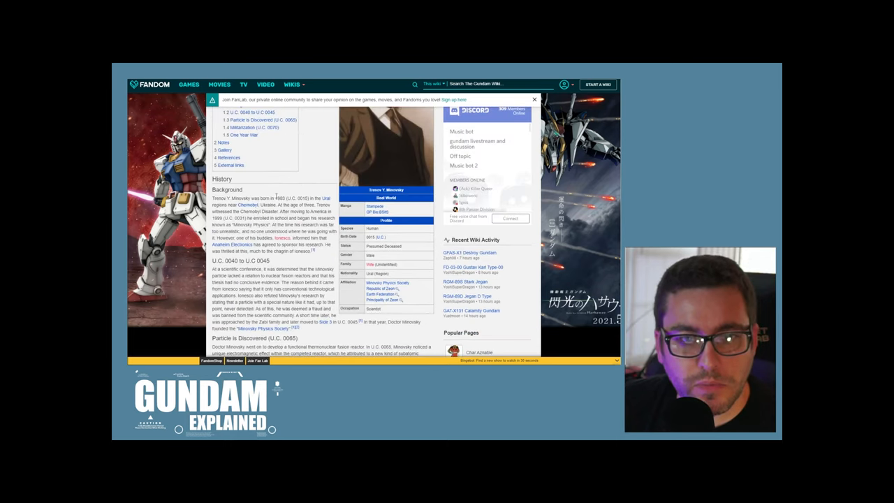
scroll(down, 3)
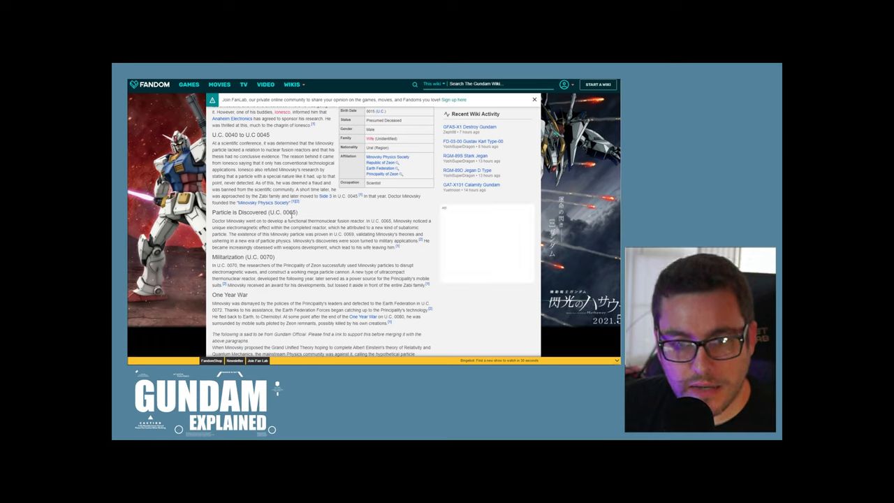
scroll(down, 3)
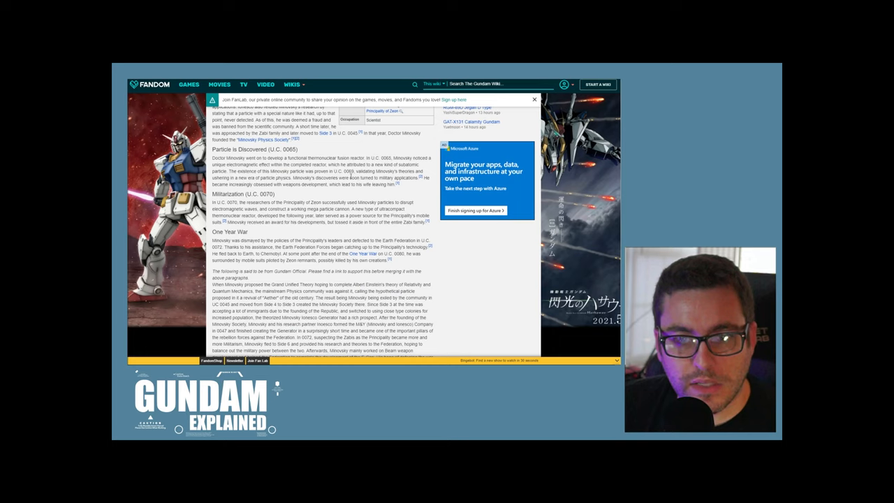
scroll(down, 3)
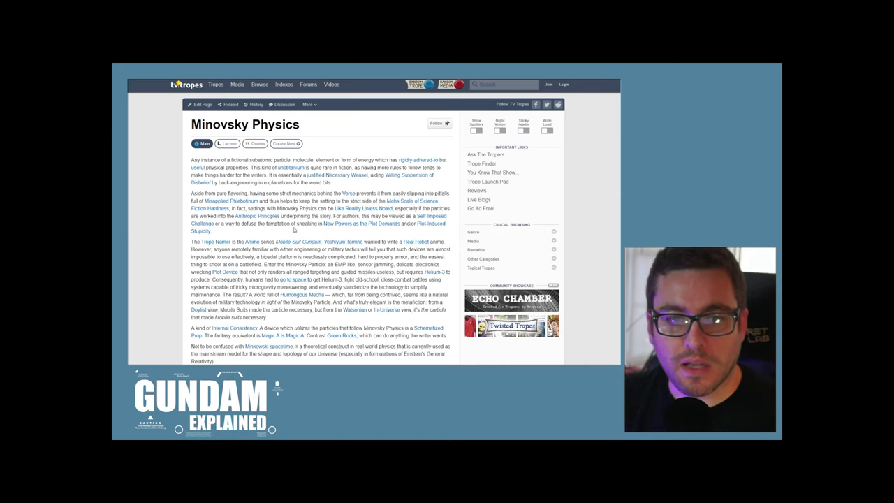
scroll(down, 3)
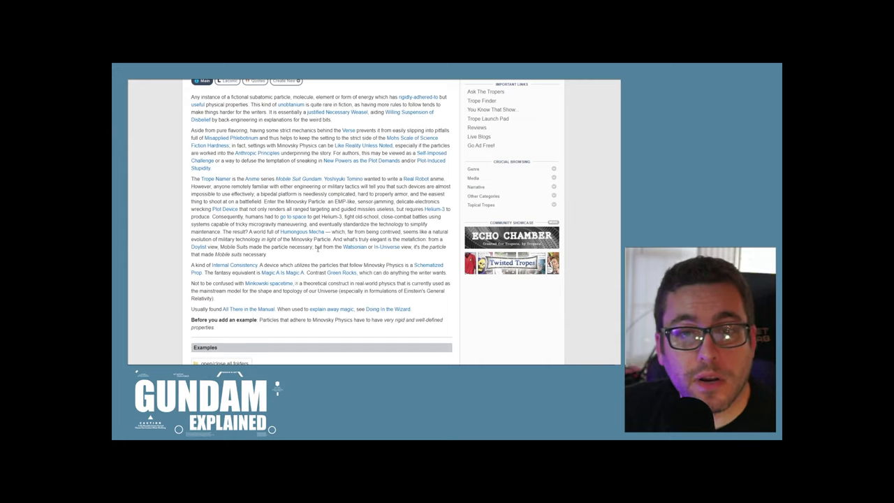
mouse_move(382, 251)
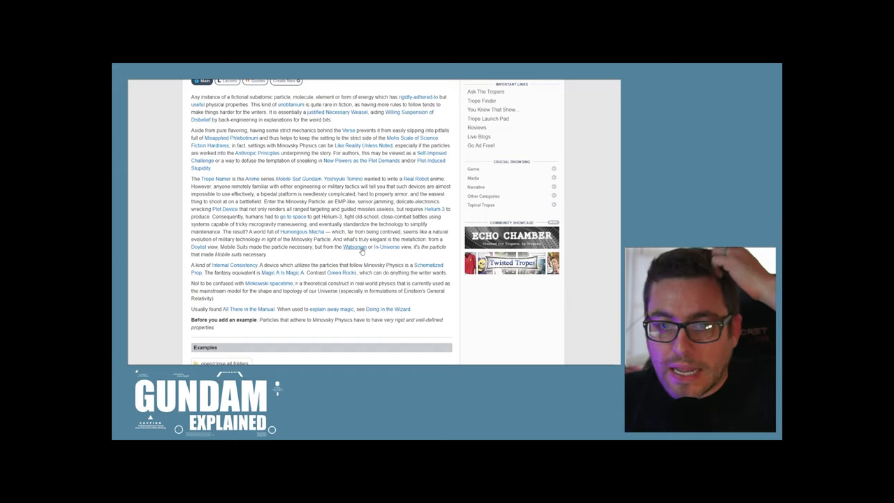
mouse_move(199, 248)
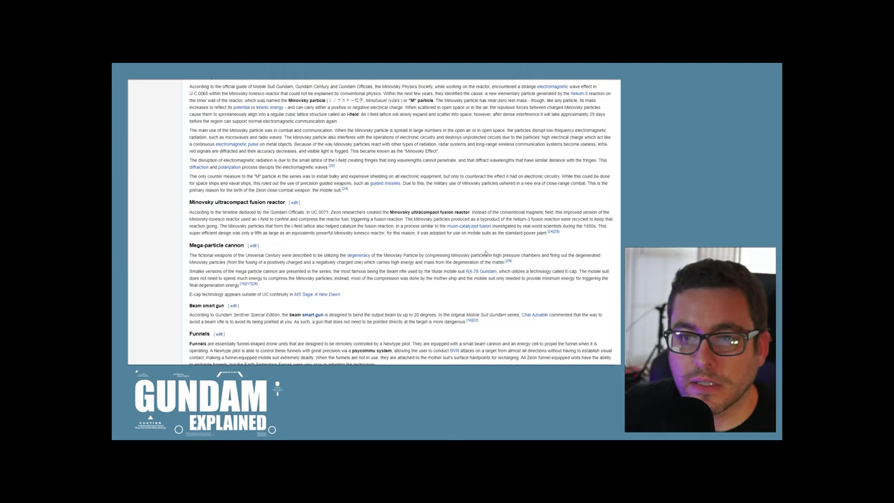
mouse_move(459, 226)
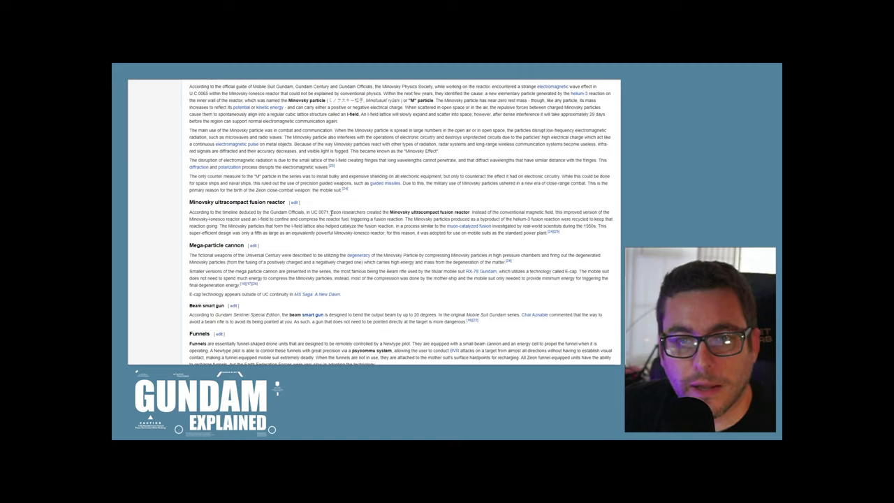
Highlight '0071, Zeon researchers' in the fusion reactor paragraph, then scroll toward Cultural influence.
double_click(322, 211)
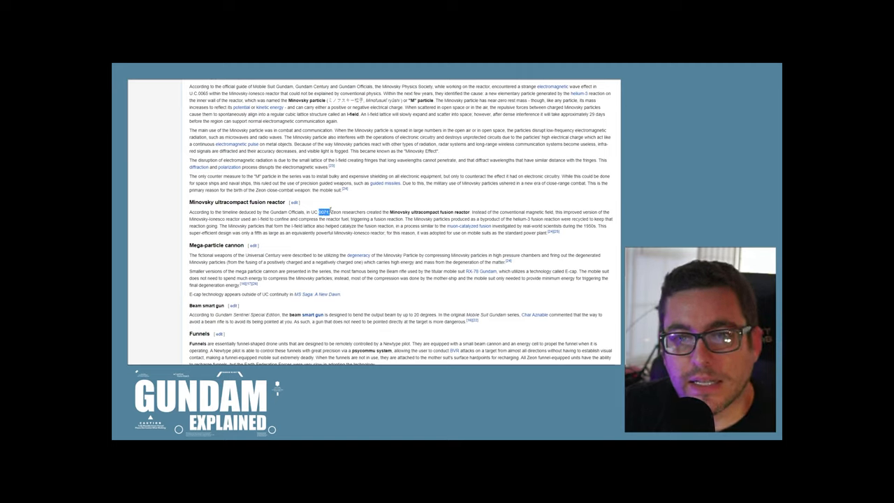
drag(321, 212, 363, 211)
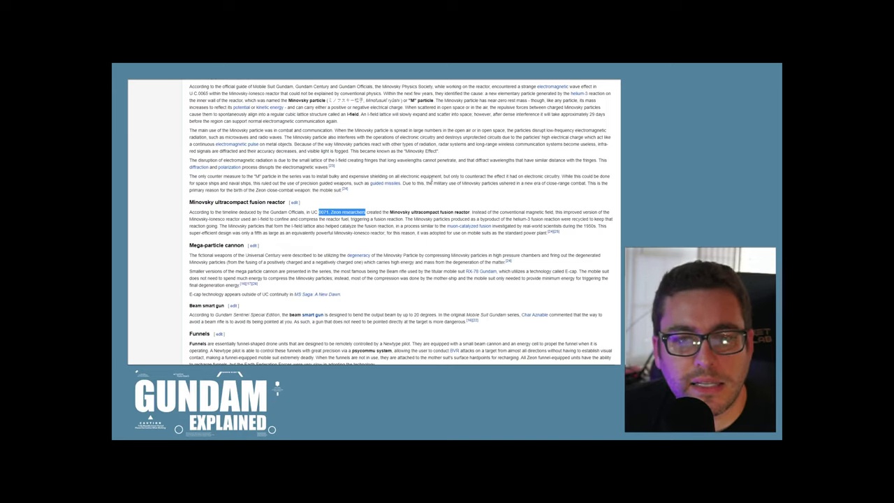
mouse_move(431, 242)
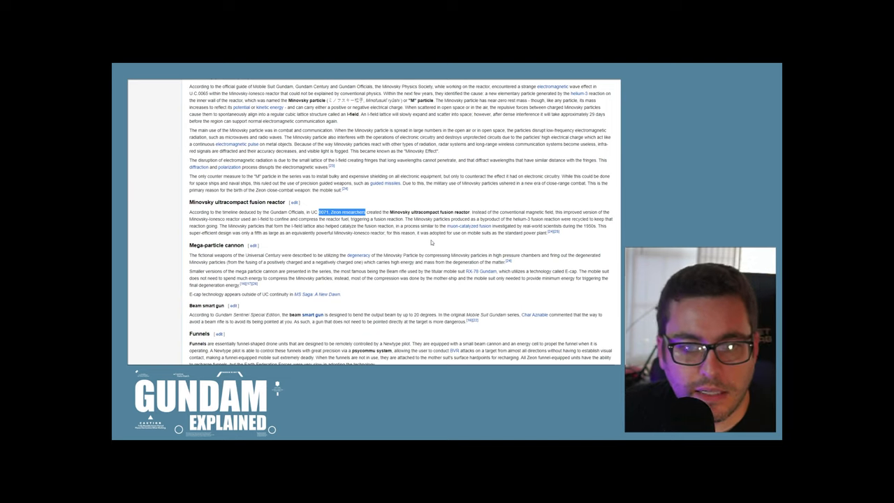
scroll(down, 3)
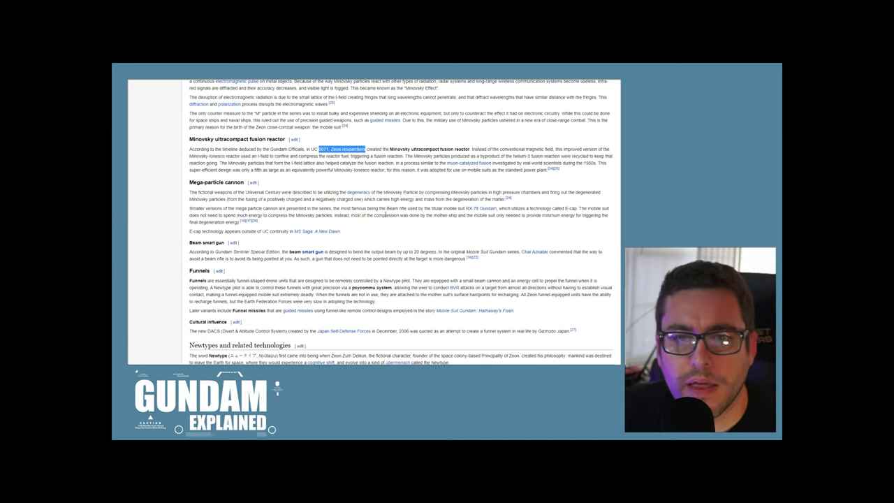
mouse_move(384, 239)
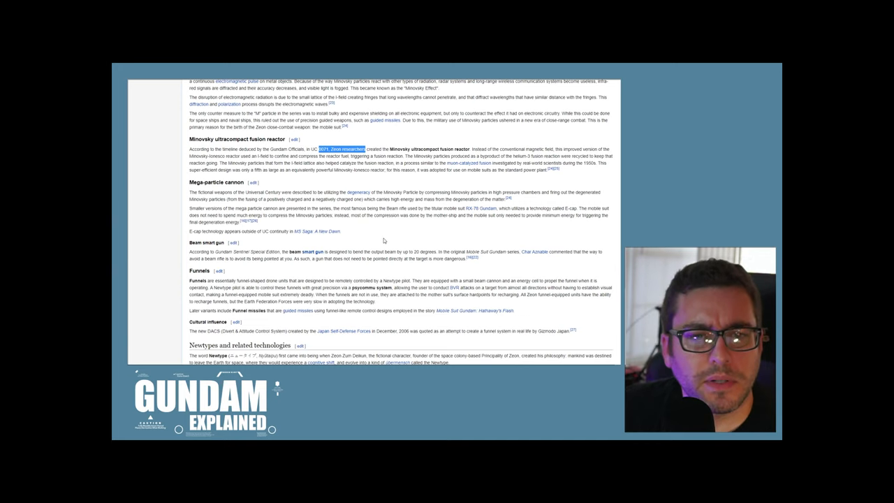
Scroll through Newtypes and related technologies and Conventional weapons to the References heading.
scroll(down, 3)
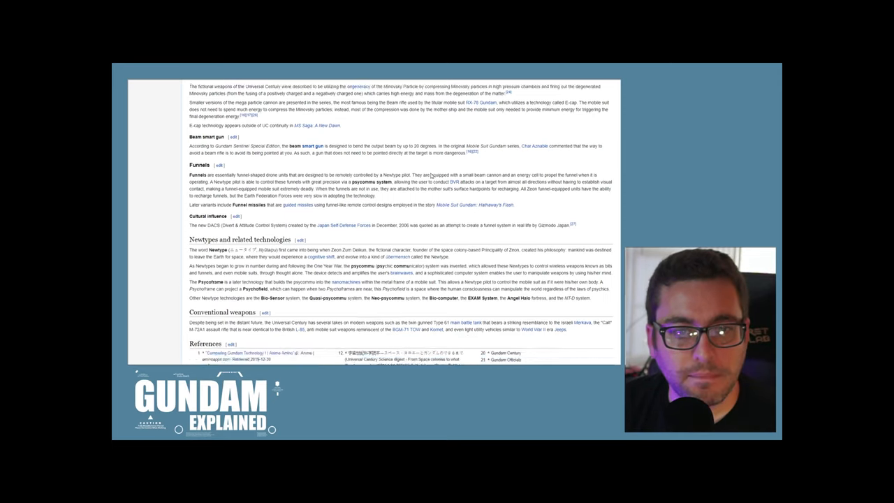
Scroll back up to the Minovsky particle, fusion reactor, Mega-particle cannon and Funnels sections.
scroll(down, 3)
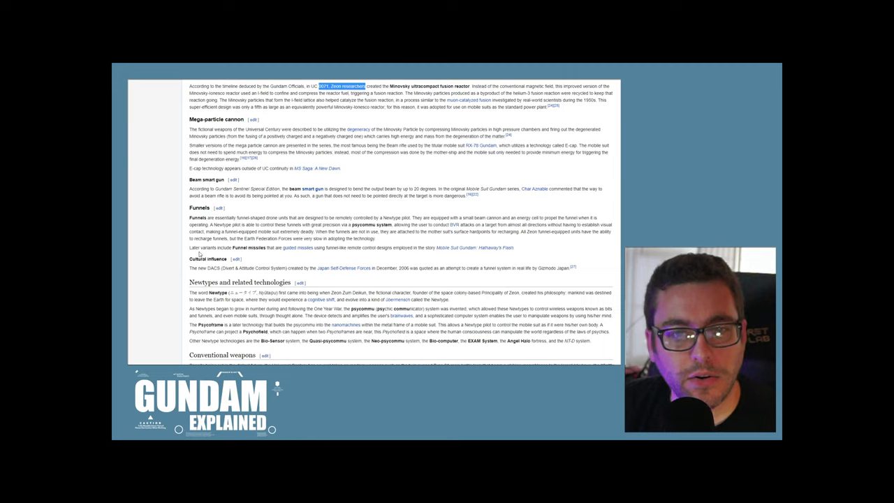
mouse_move(275, 253)
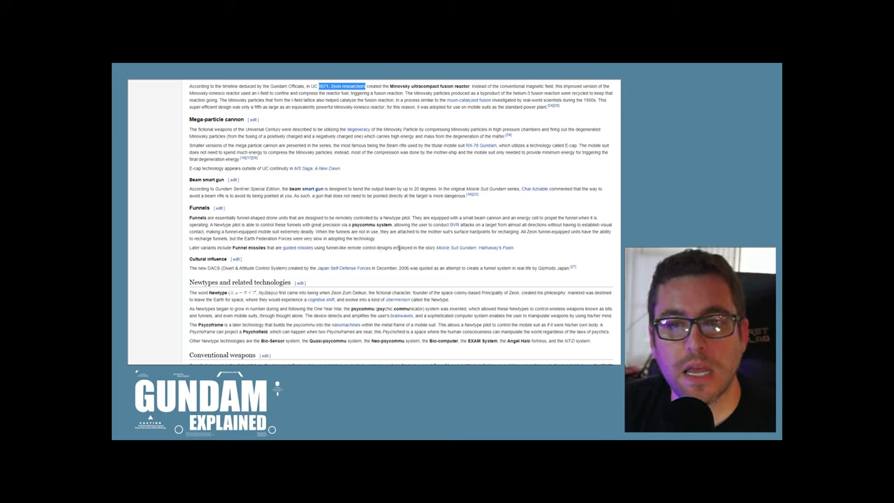
mouse_move(475, 247)
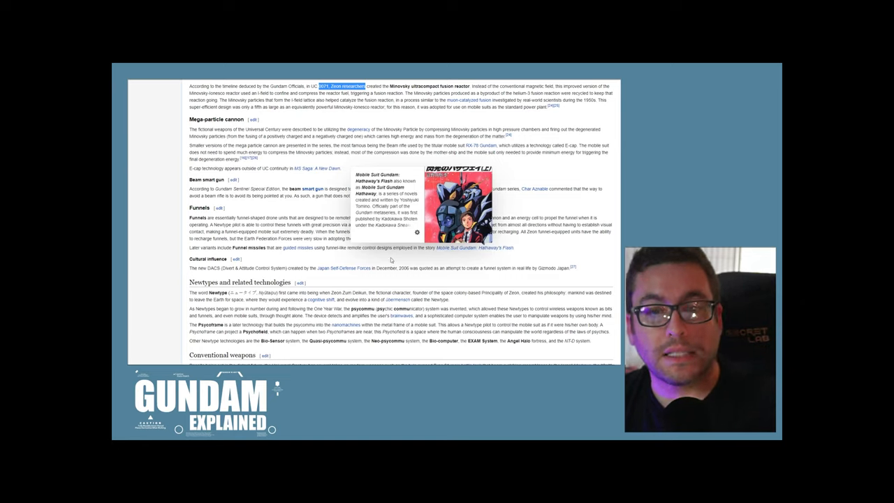
mouse_move(391, 260)
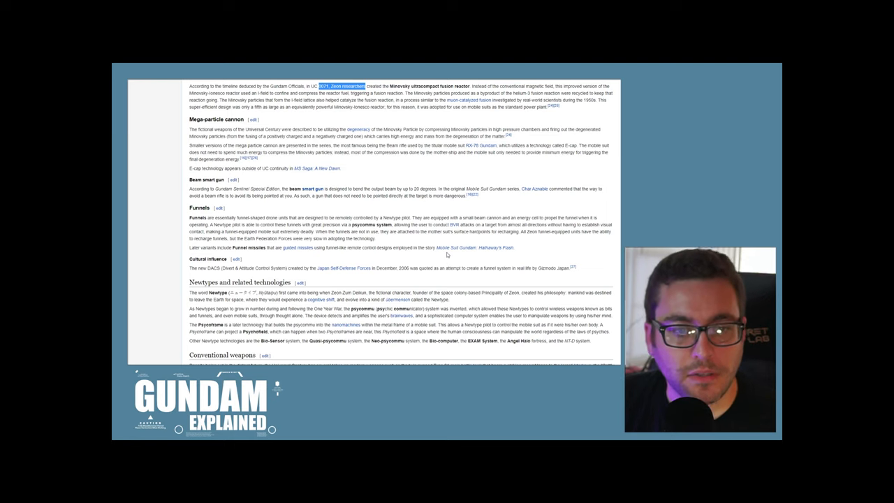
scroll(up, 3)
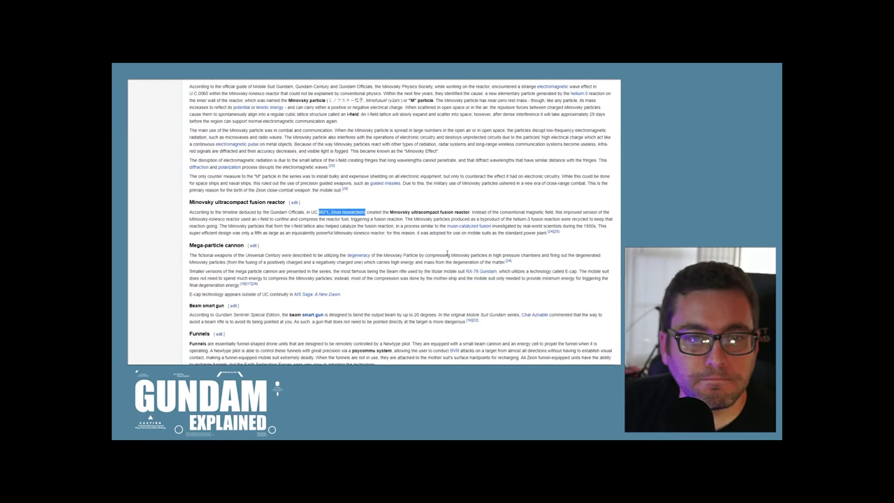